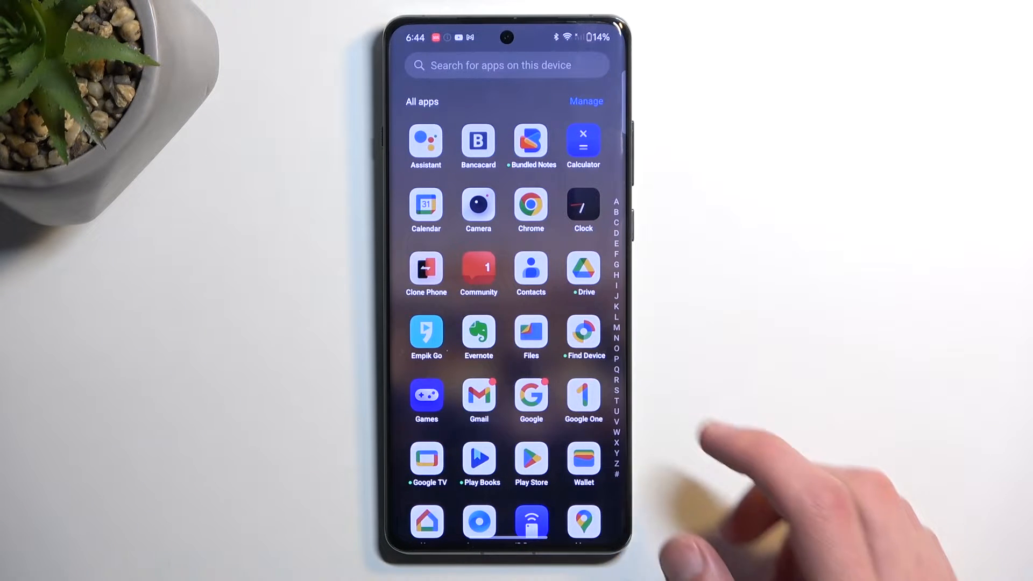
# Launch Contacts from the app drawer to view the account's five contacts
pyautogui.click(531, 273)
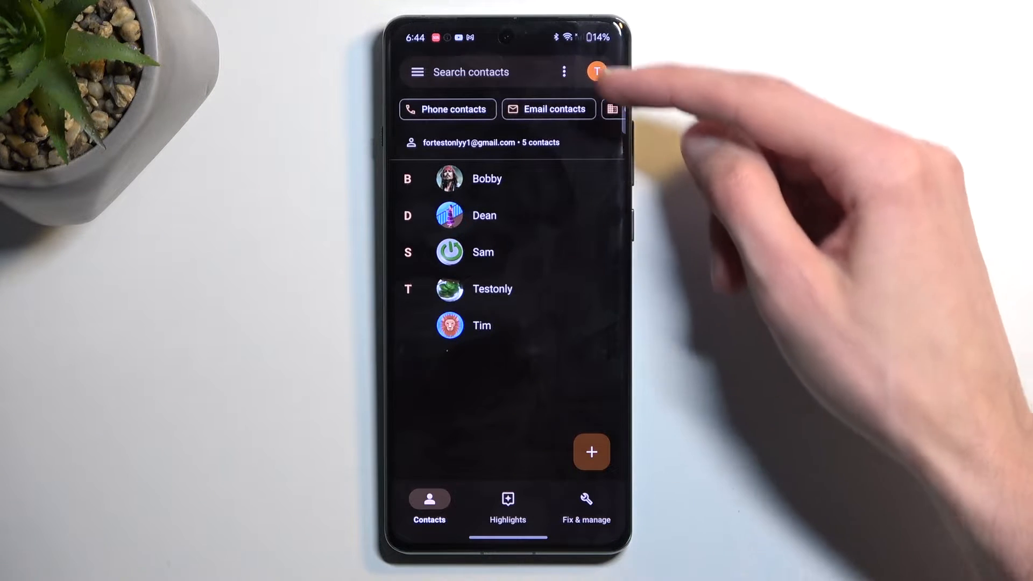
pyautogui.click(597, 72)
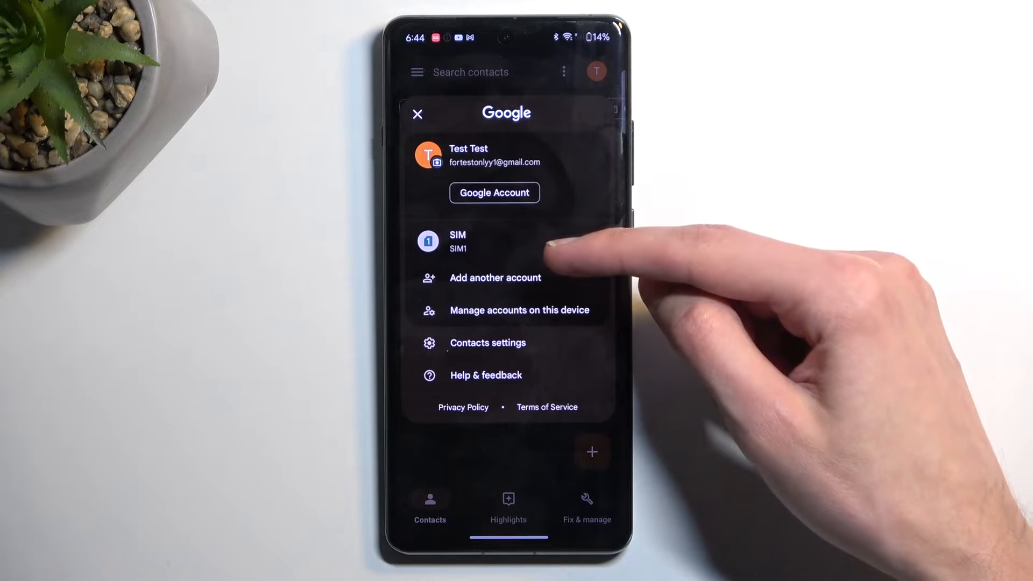
pyautogui.click(457, 241)
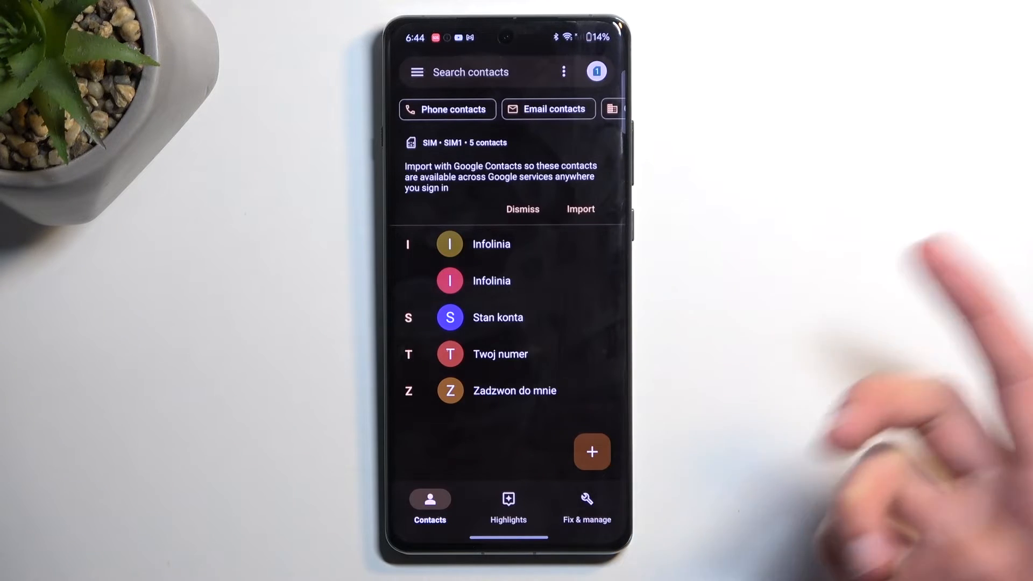
pyautogui.click(595, 71)
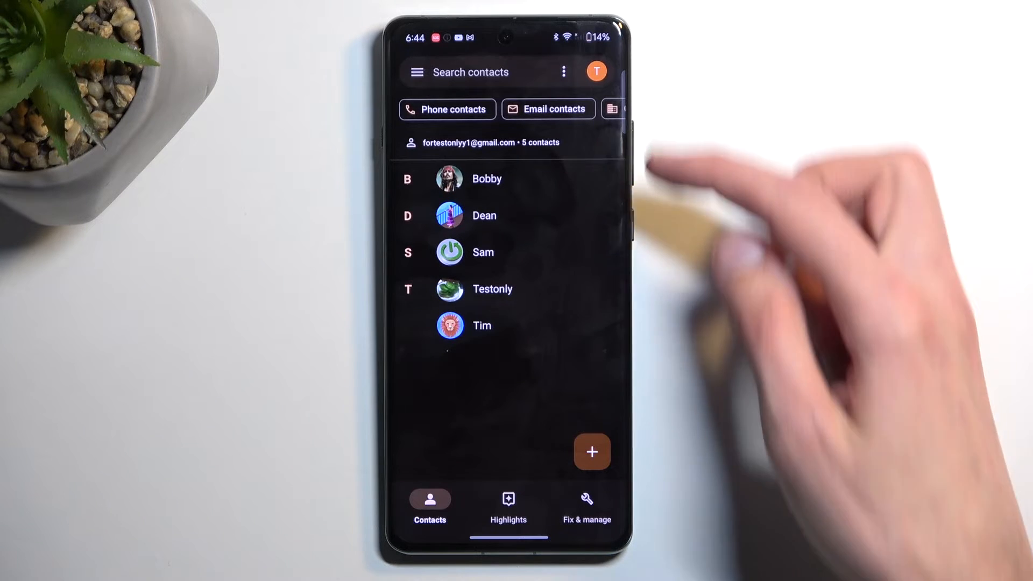
# Open Manage SIM from Fix & manage, showing five SIM contacts checked
pyautogui.click(586, 508)
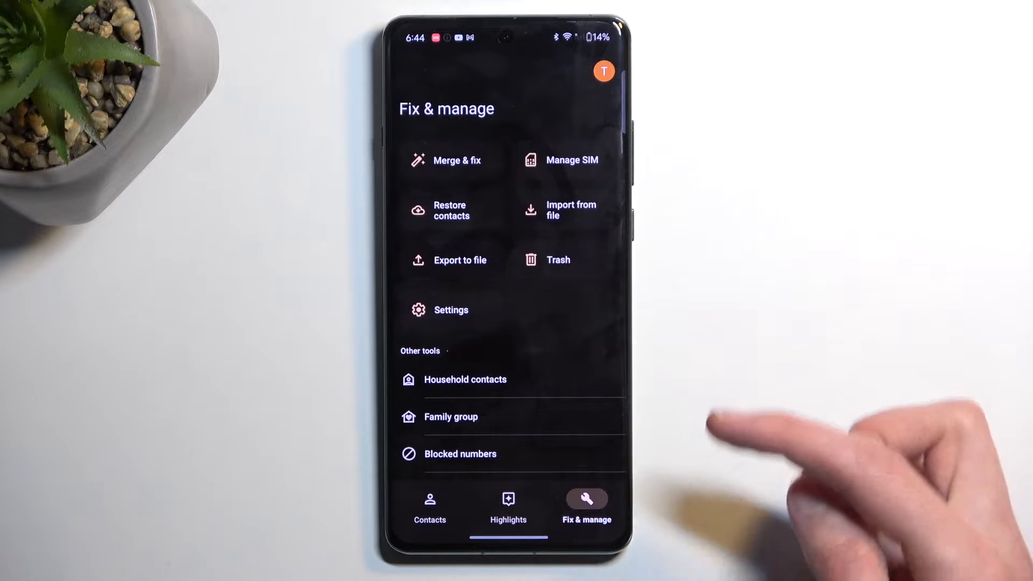
pyautogui.click(573, 161)
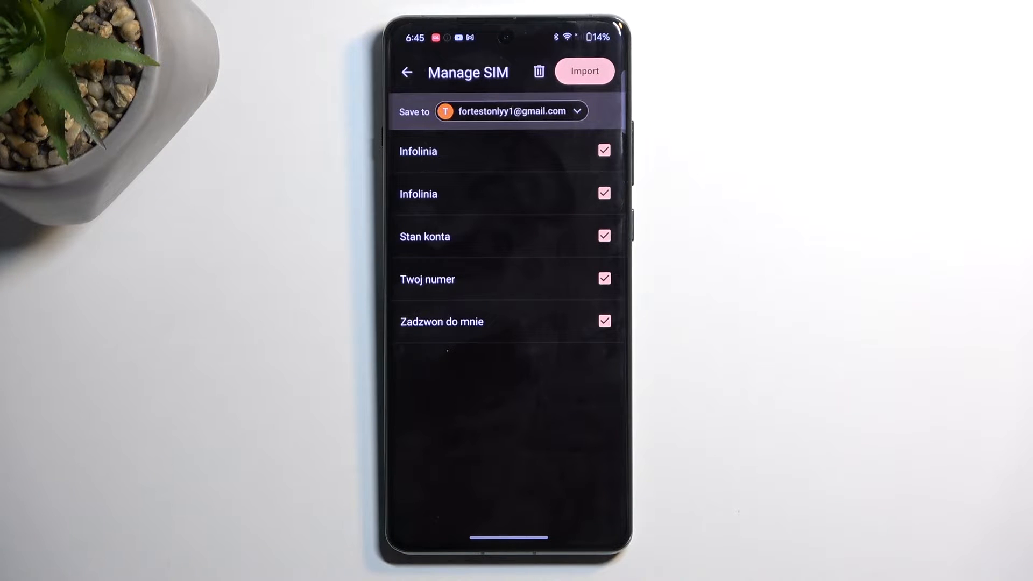
# Import the five checked SIM contacts into the Google account
pyautogui.click(511, 111)
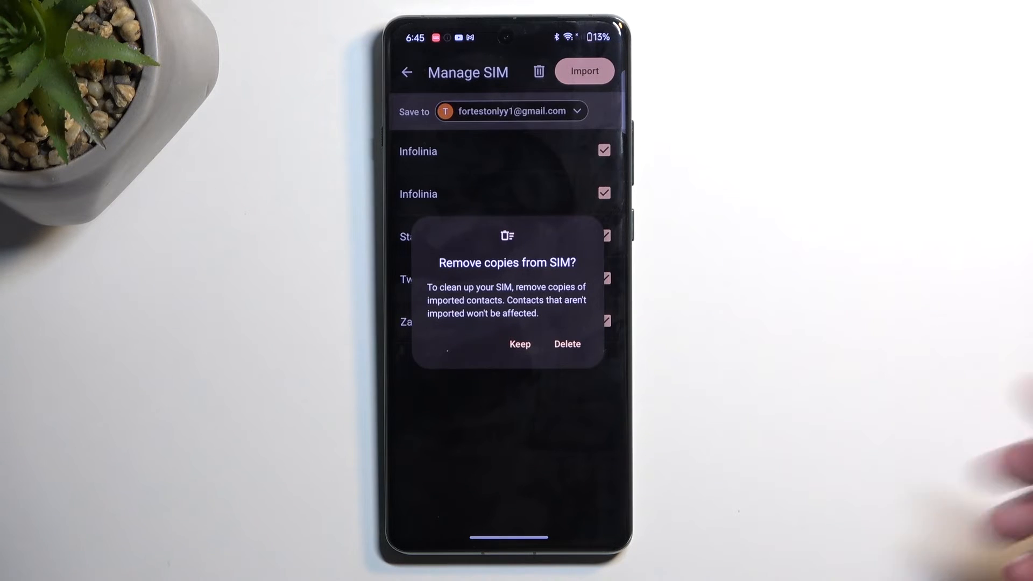
# Keep the SIM copies and view the contact list with imported contacts
pyautogui.click(520, 344)
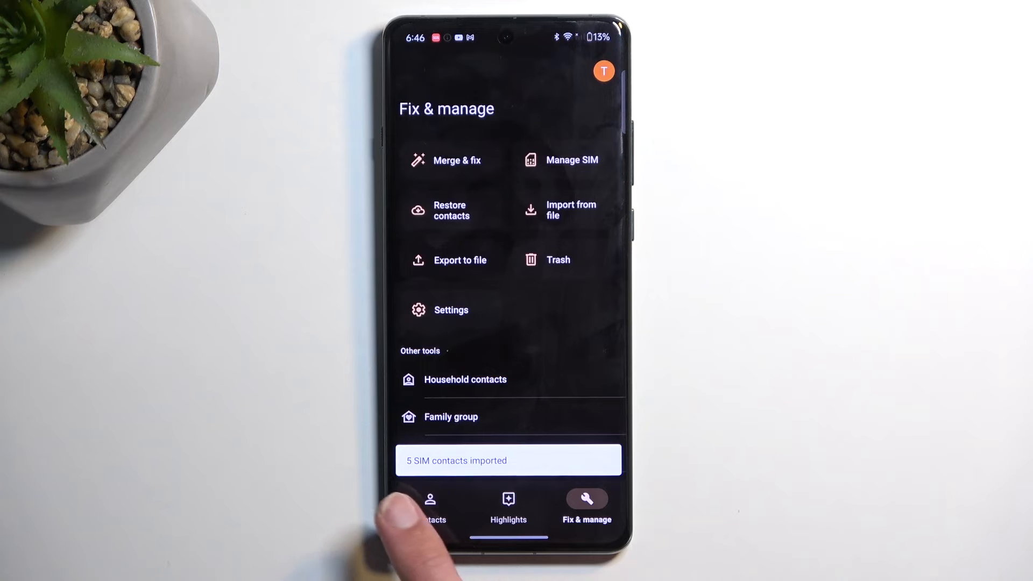
pyautogui.click(431, 505)
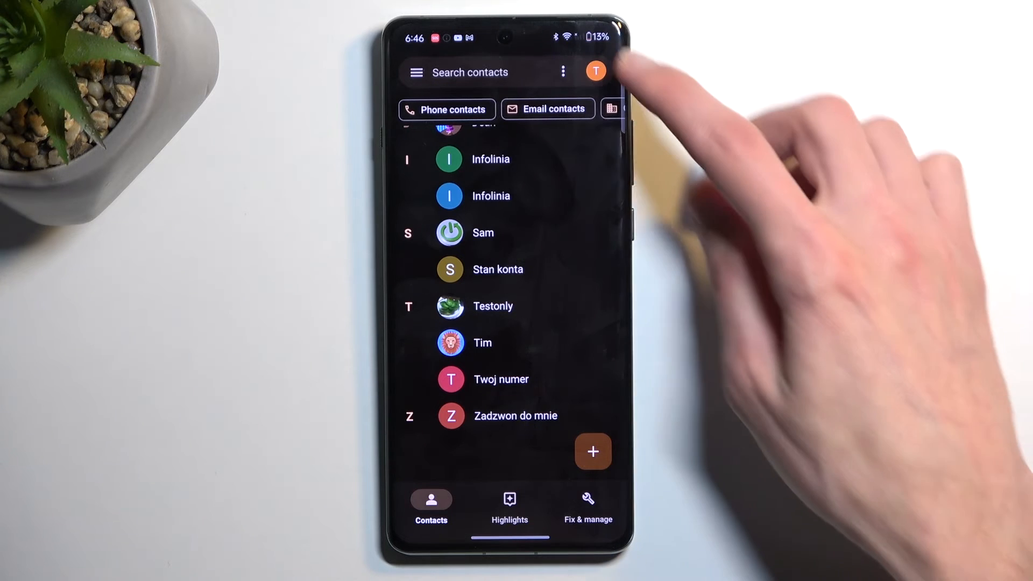
pyautogui.click(595, 71)
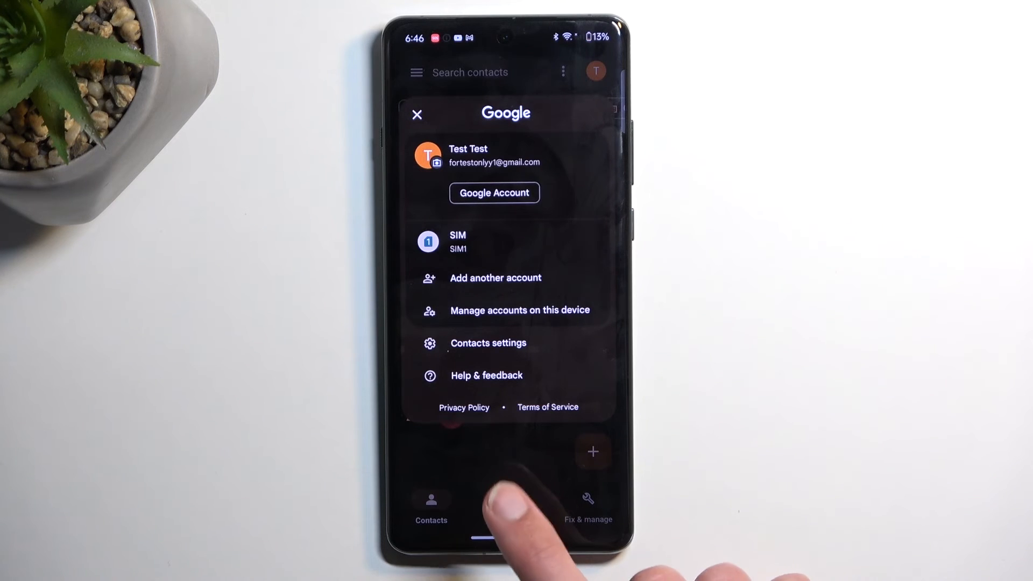
pyautogui.click(417, 114)
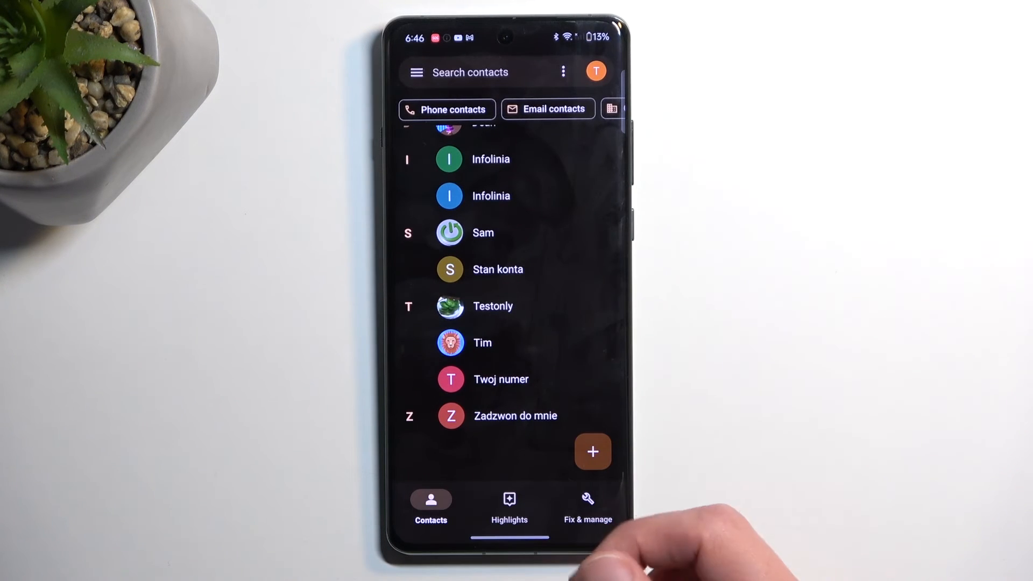
pyautogui.scroll(-3)
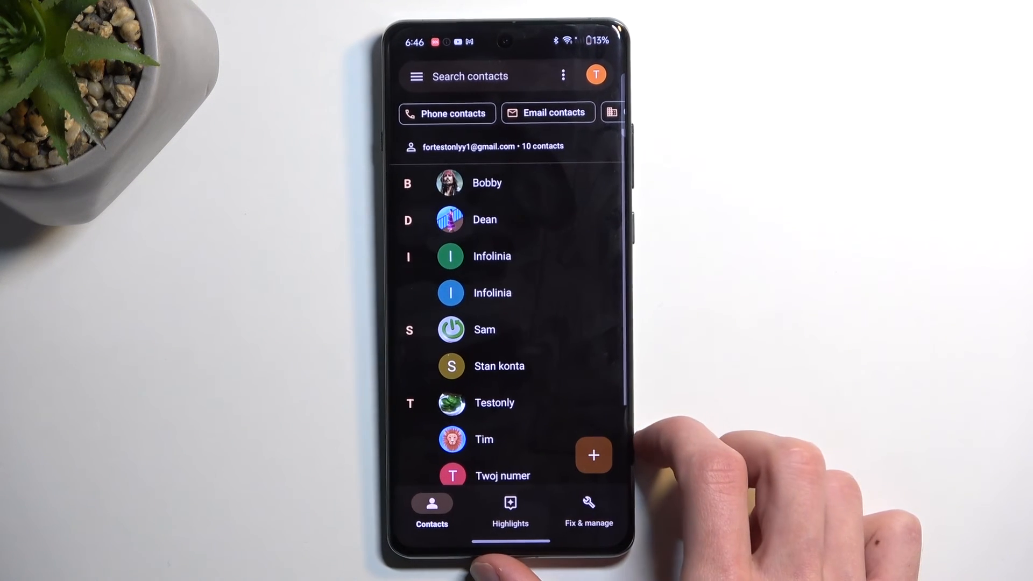